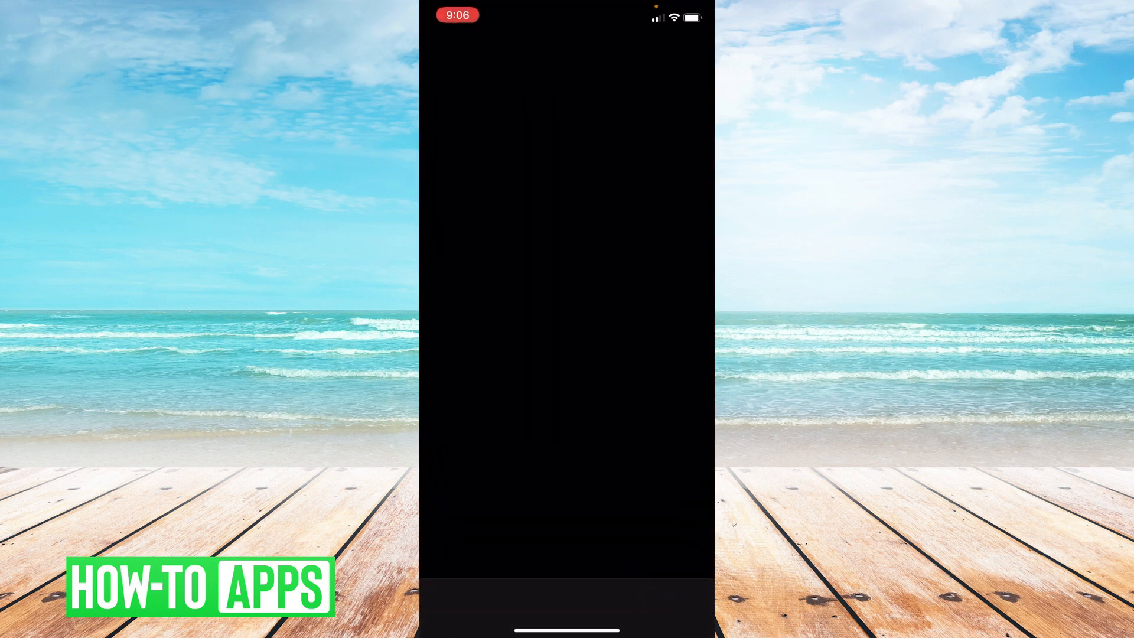
Search the App Store for 'facebook' to find the installed Facebook app
{"action": "left_click", "coordinate": [683, 599]}
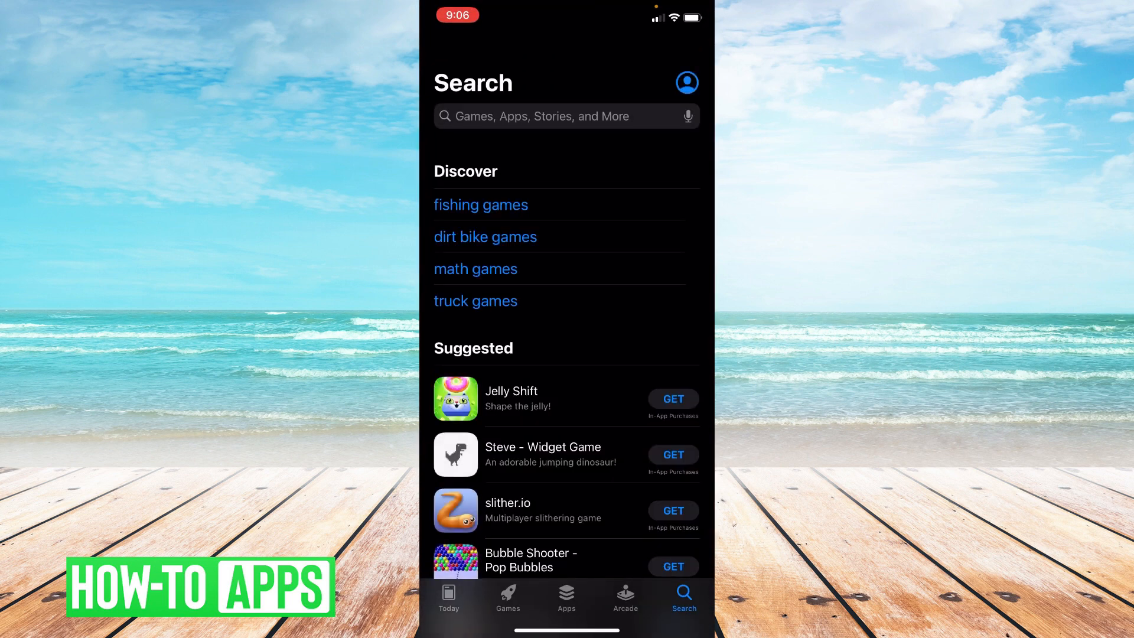
{"action": "type", "text": "facebook"}
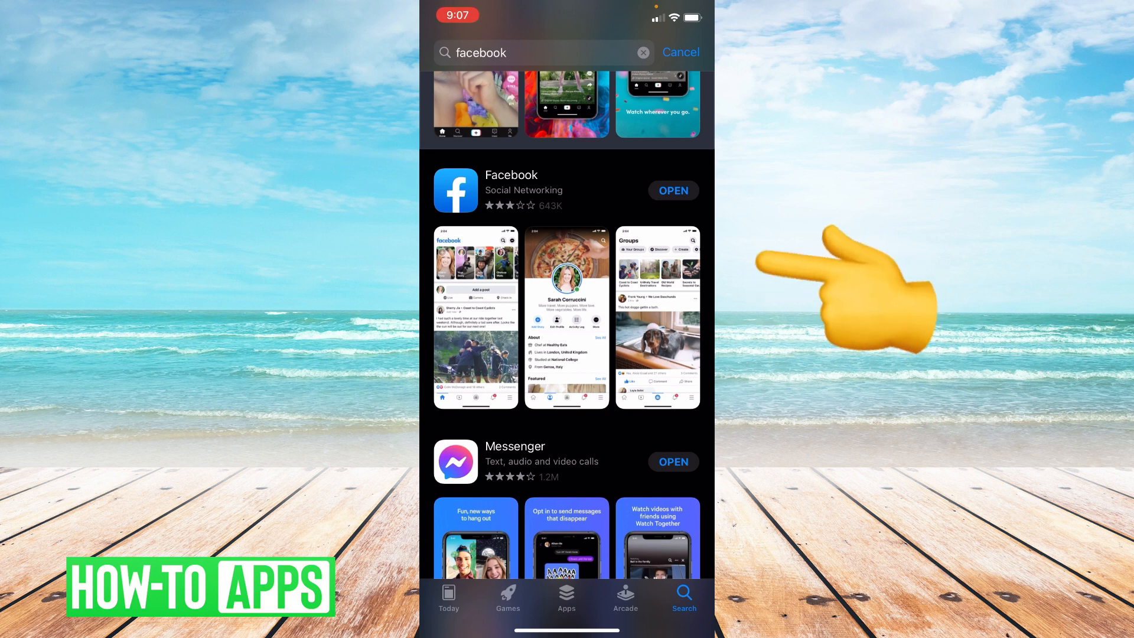
{"action": "mouse_move", "coordinate": [853, 290]}
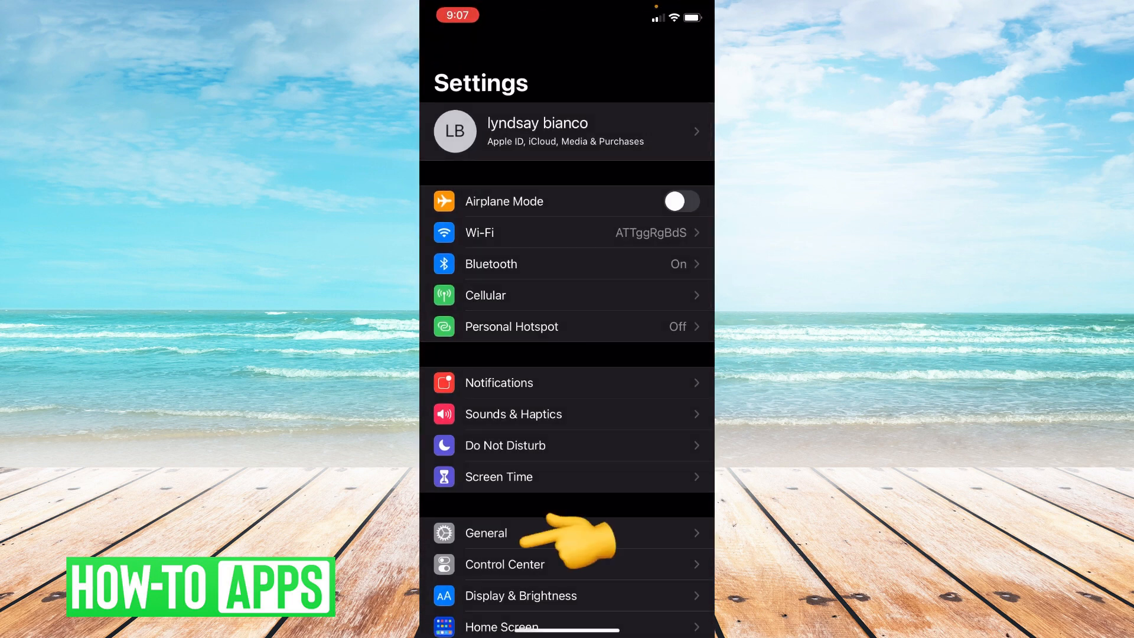
Go through General and iPhone Storage to Facebook's storage details page
{"action": "left_click", "coordinate": [486, 533]}
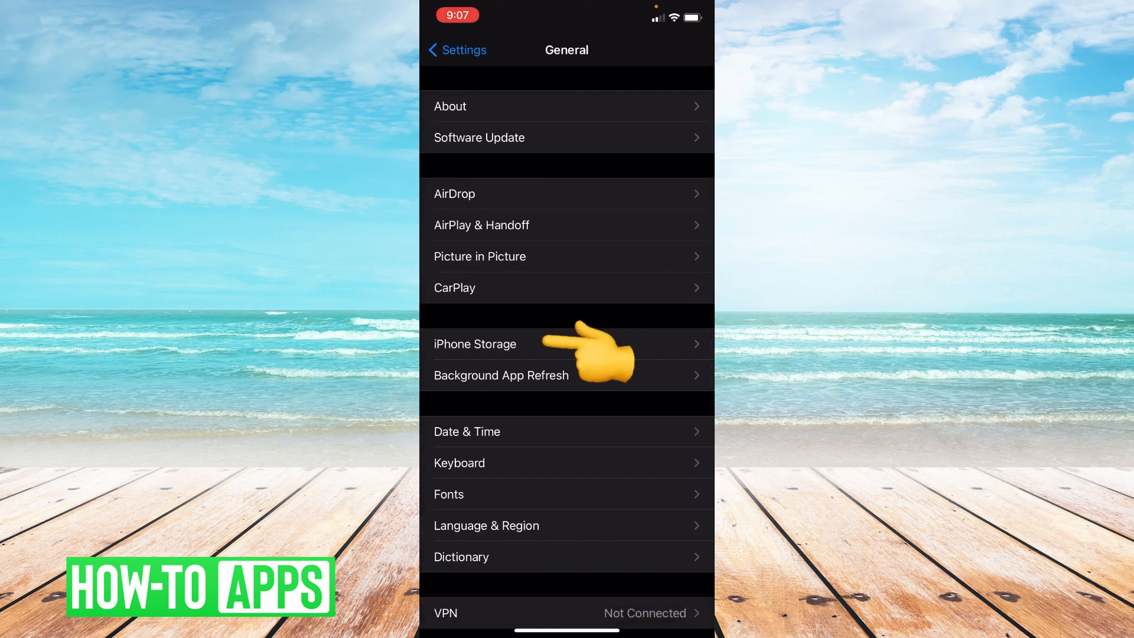
{"action": "left_click", "coordinate": [475, 344]}
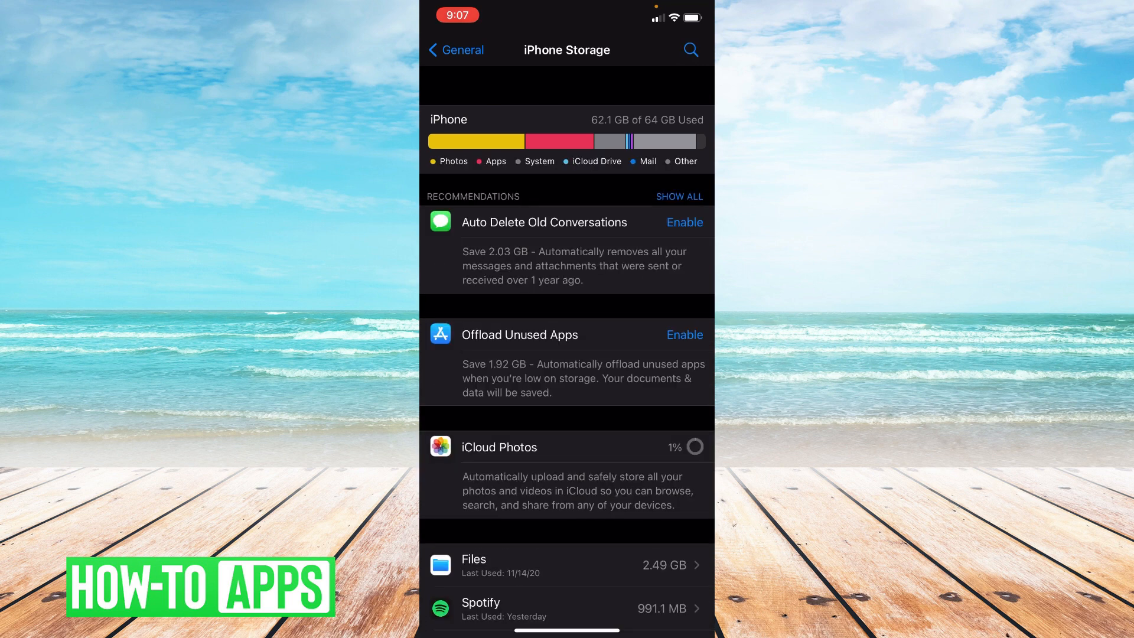
{"action": "scroll", "scroll_direction": "down", "scroll_amount": 3}
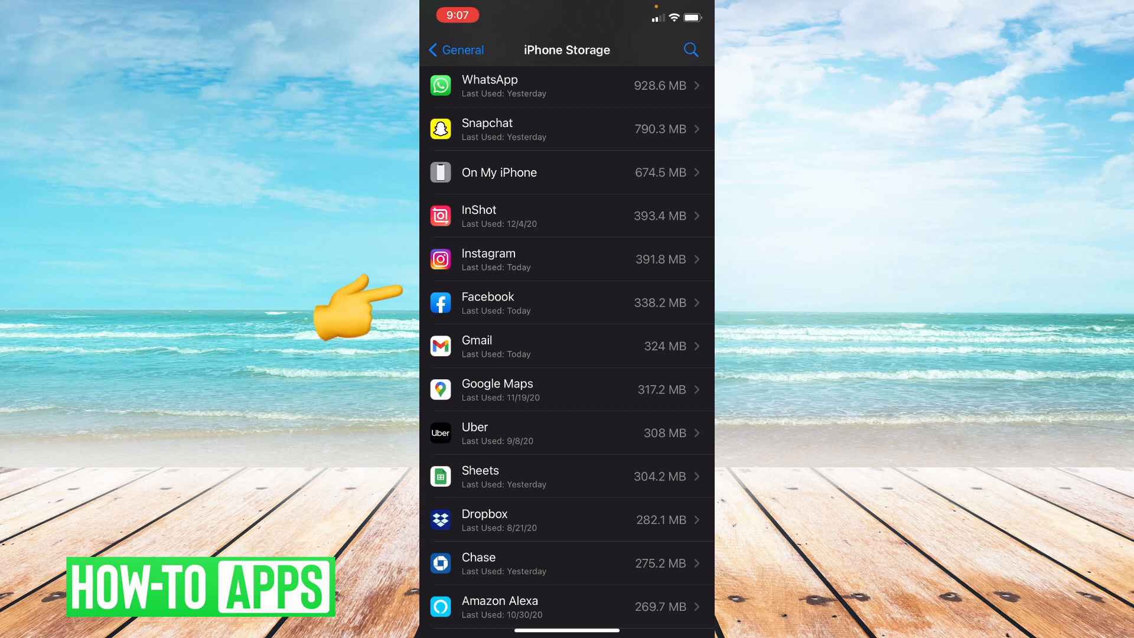
{"action": "left_click", "coordinate": [566, 303]}
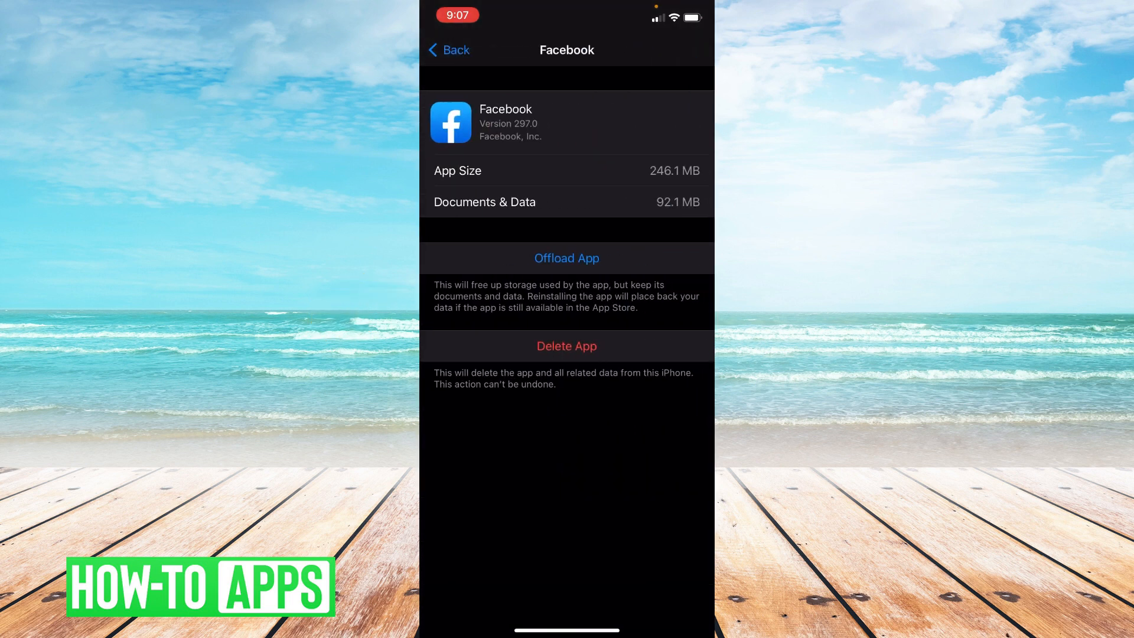
Offload Facebook keeping its 92.5 MB documents and data, then reinstall it
{"action": "left_click", "coordinate": [566, 258]}
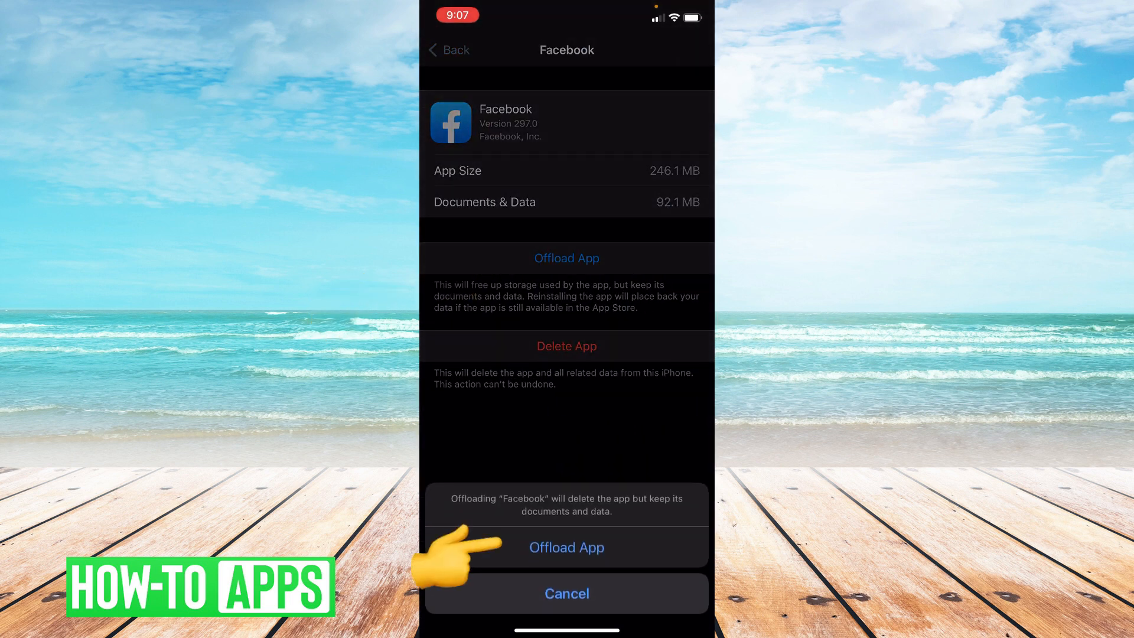
{"action": "left_click", "coordinate": [566, 547]}
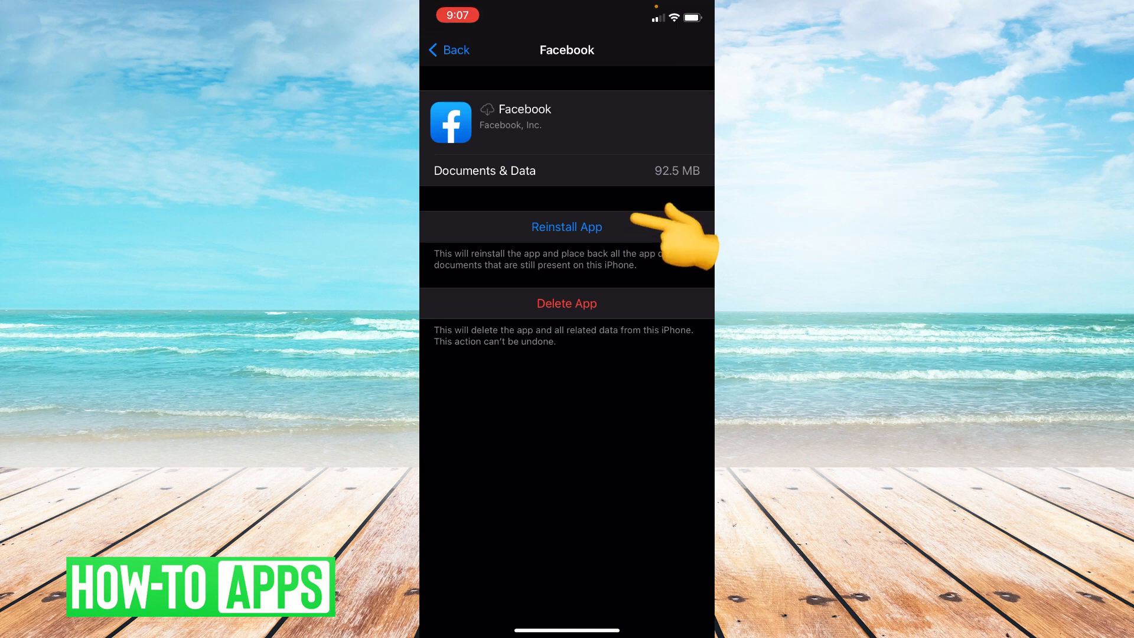
{"action": "left_click", "coordinate": [567, 226]}
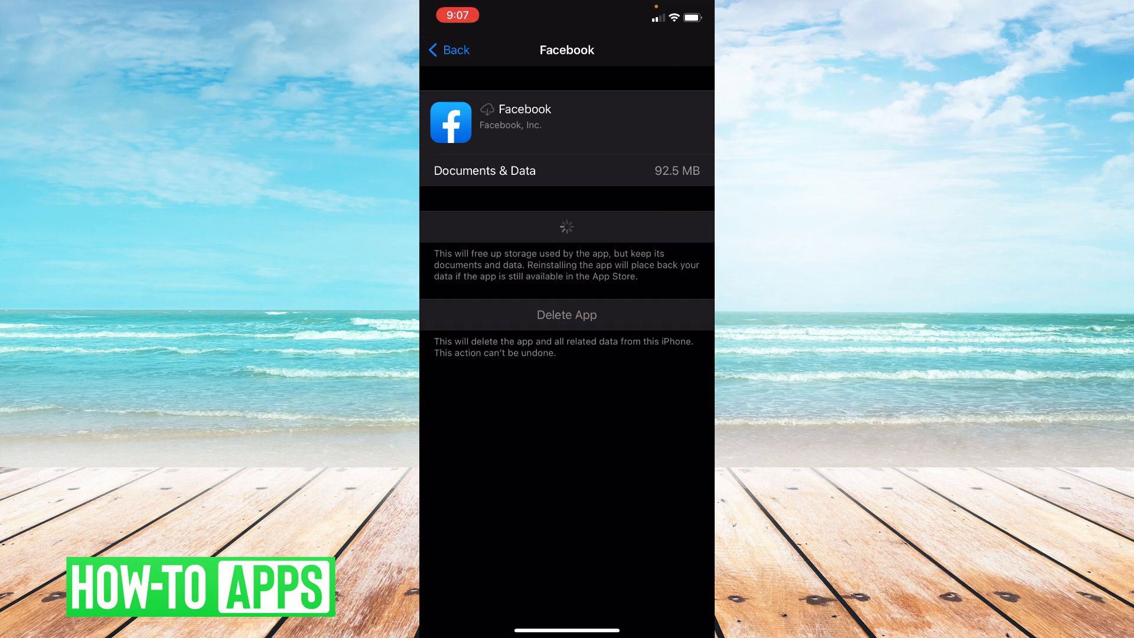